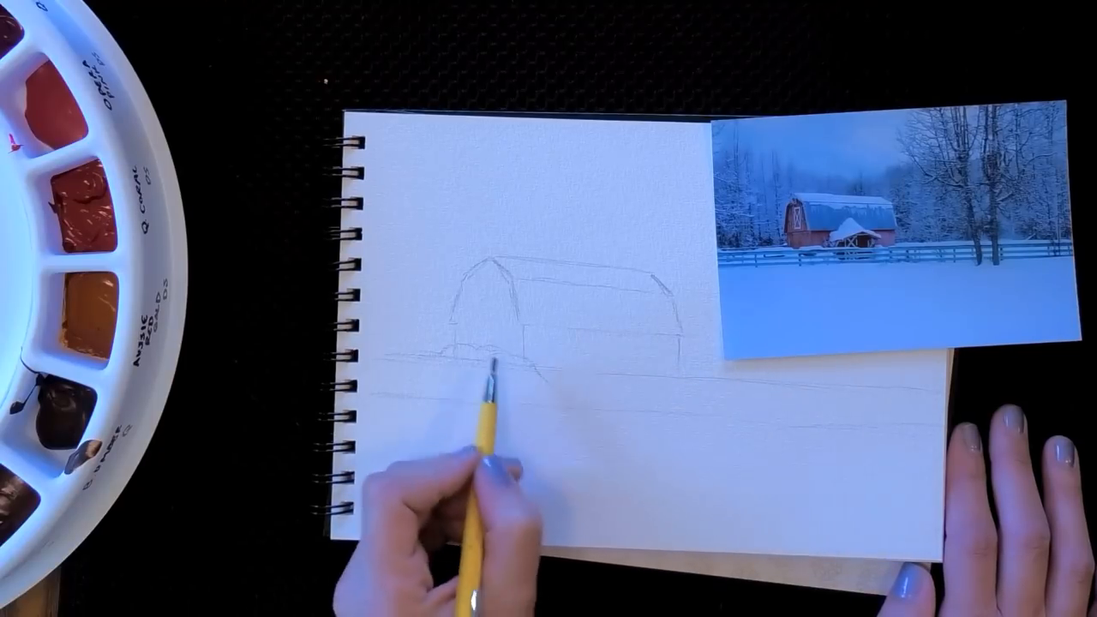
mouse_move(514, 412)
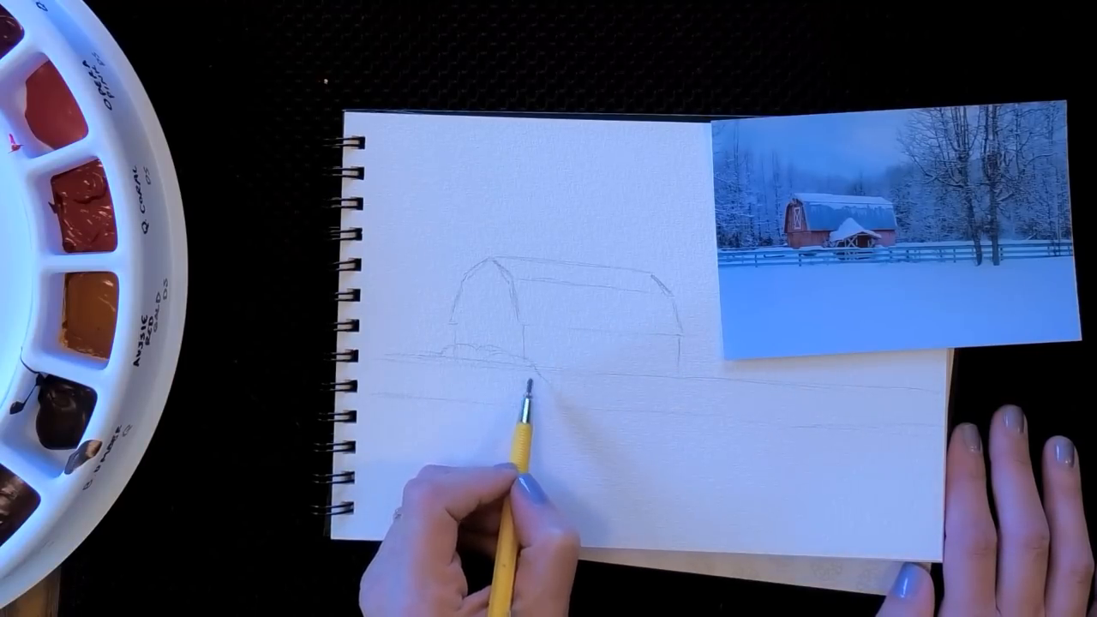